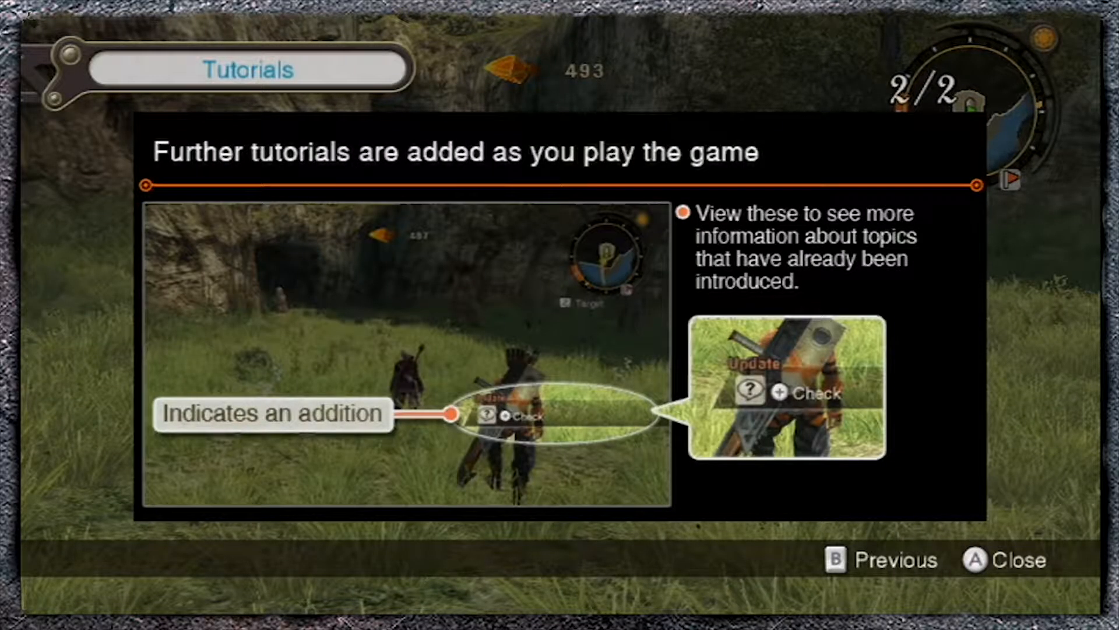
{"action": "key", "text": "a"}
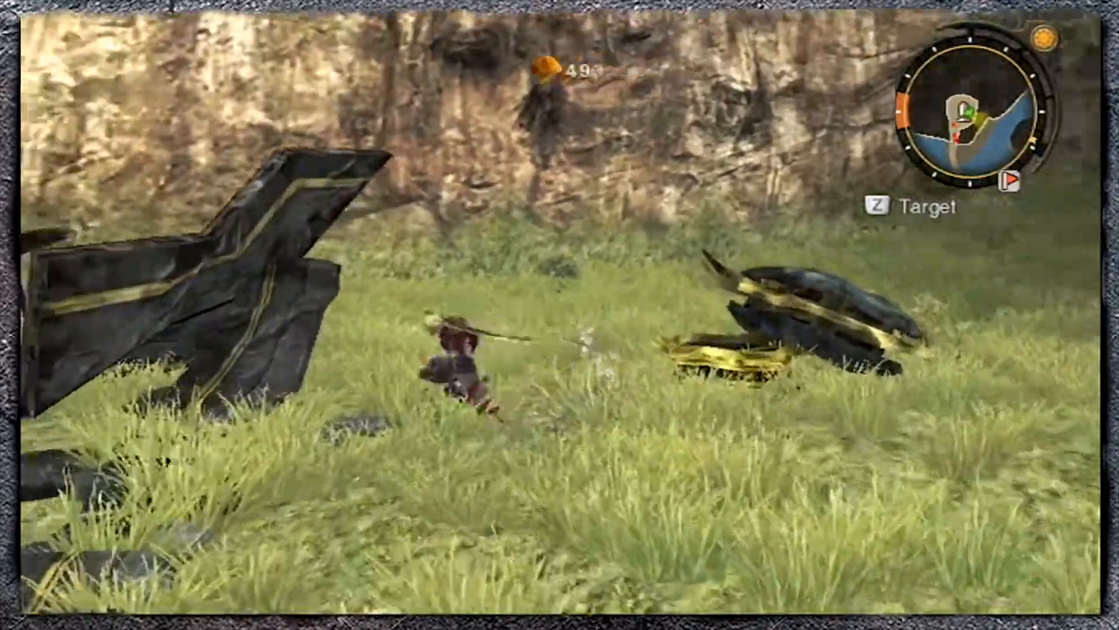